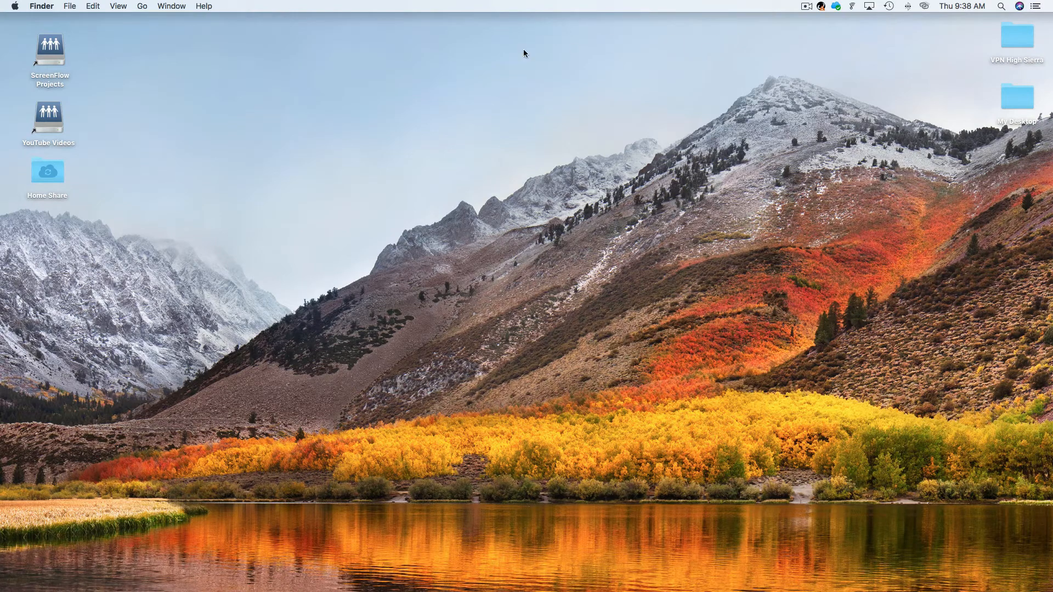
# - Open System Preferences from the Apple menu
pyautogui.click(15, 7)
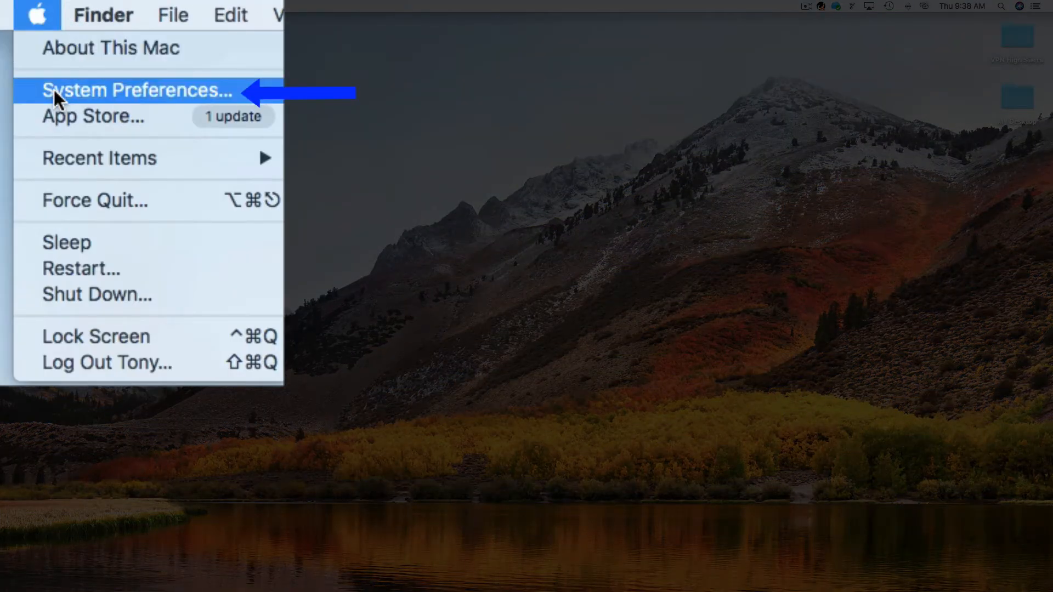
pyautogui.click(137, 90)
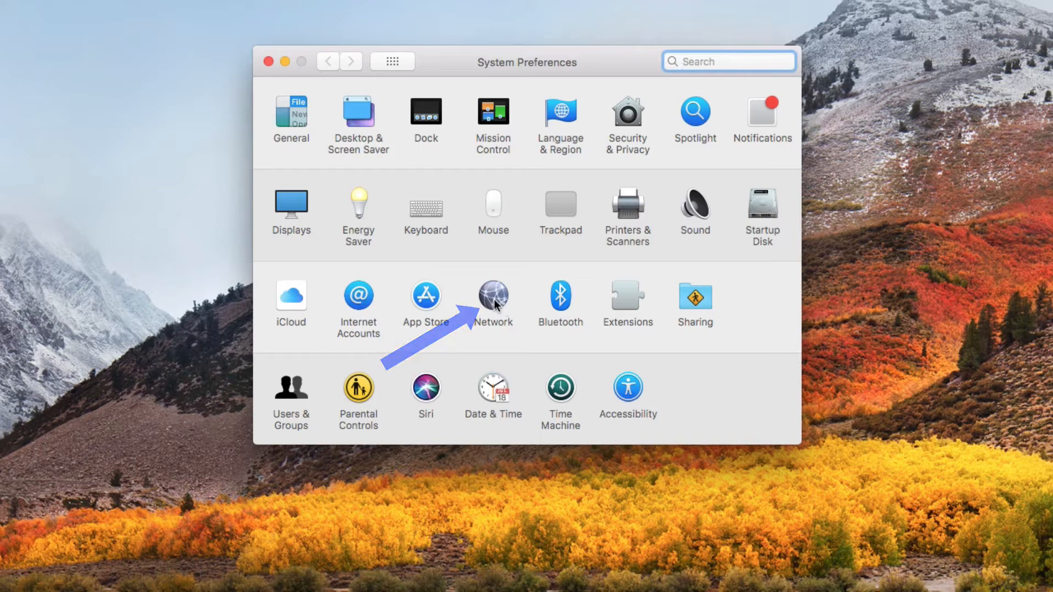
# - Open the Network pane to view current connections
pyautogui.click(493, 294)
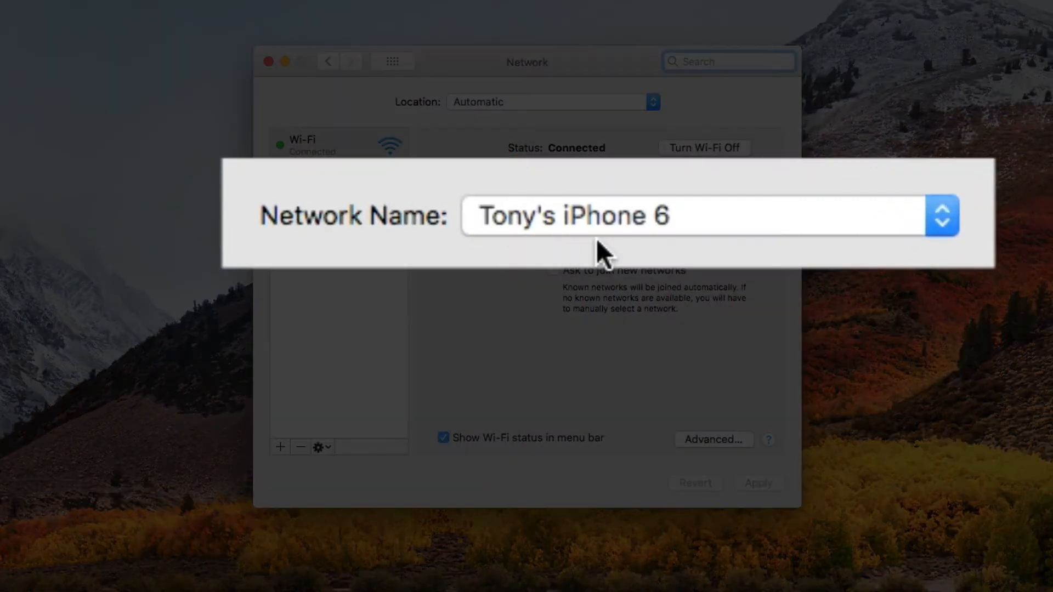
pyautogui.moveTo(670, 254)
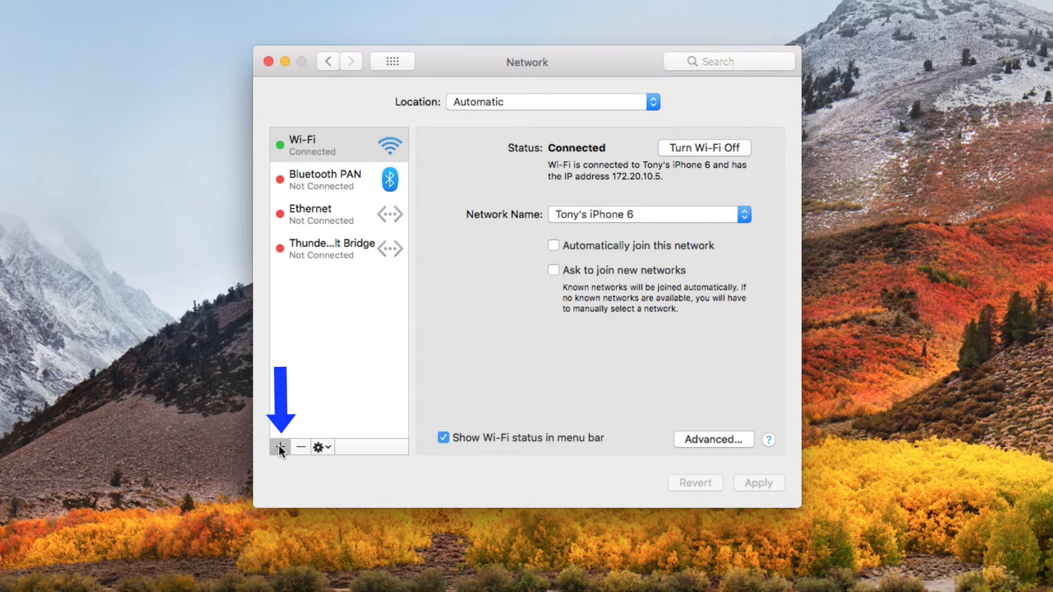
# - Create a VPN service of type L2TP over IPSec named 'Test VPN'
pyautogui.click(280, 447)
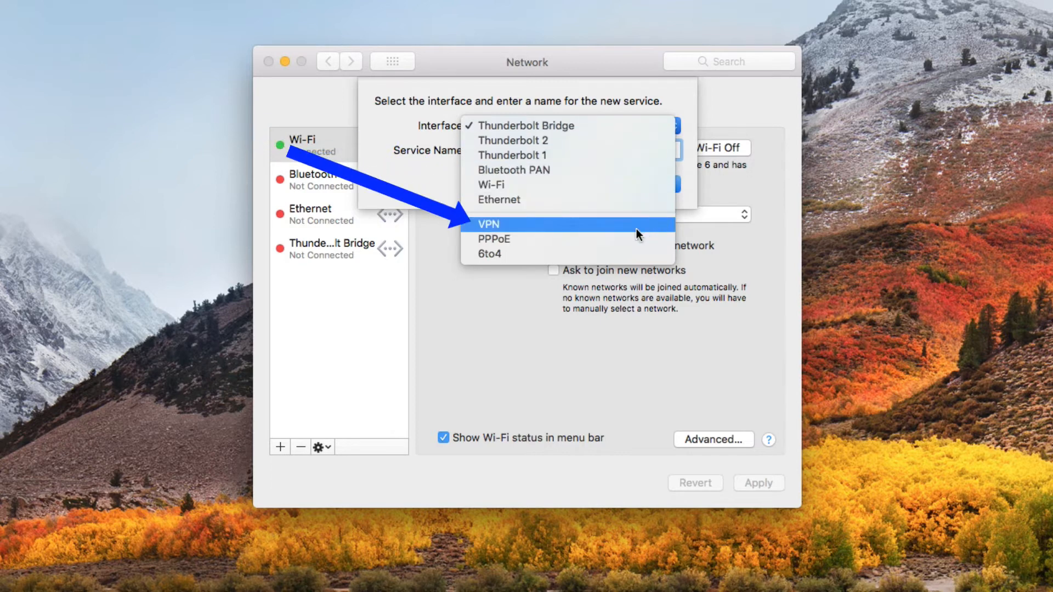
pyautogui.click(489, 224)
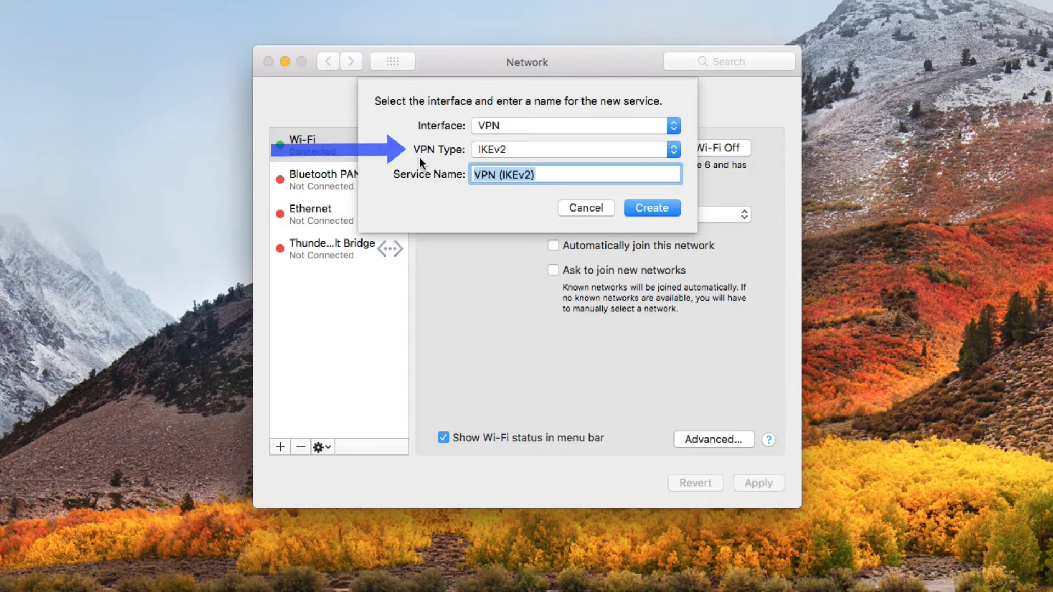
pyautogui.click(575, 149)
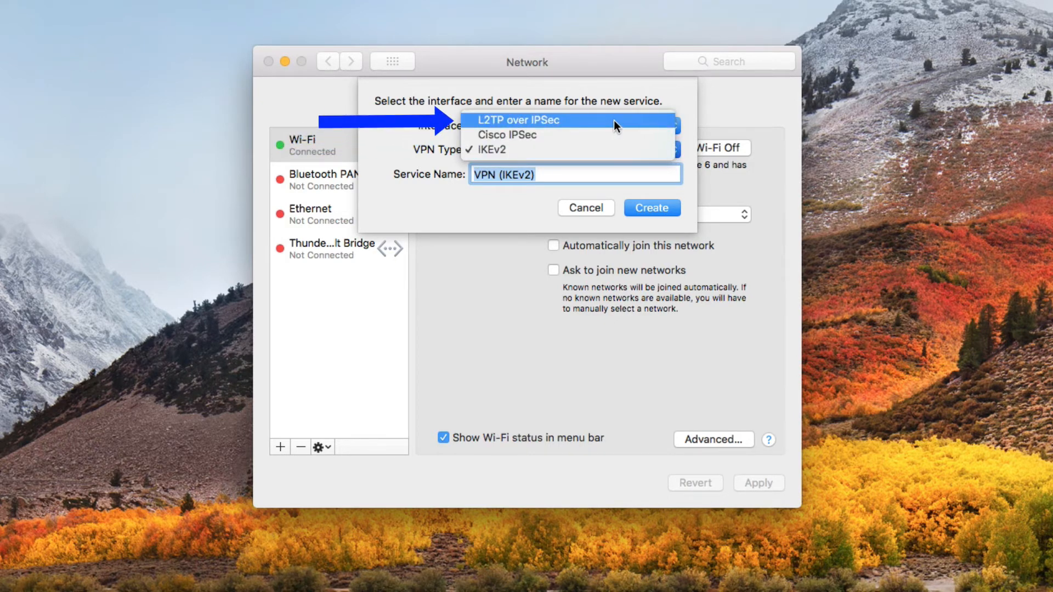
pyautogui.click(530, 120)
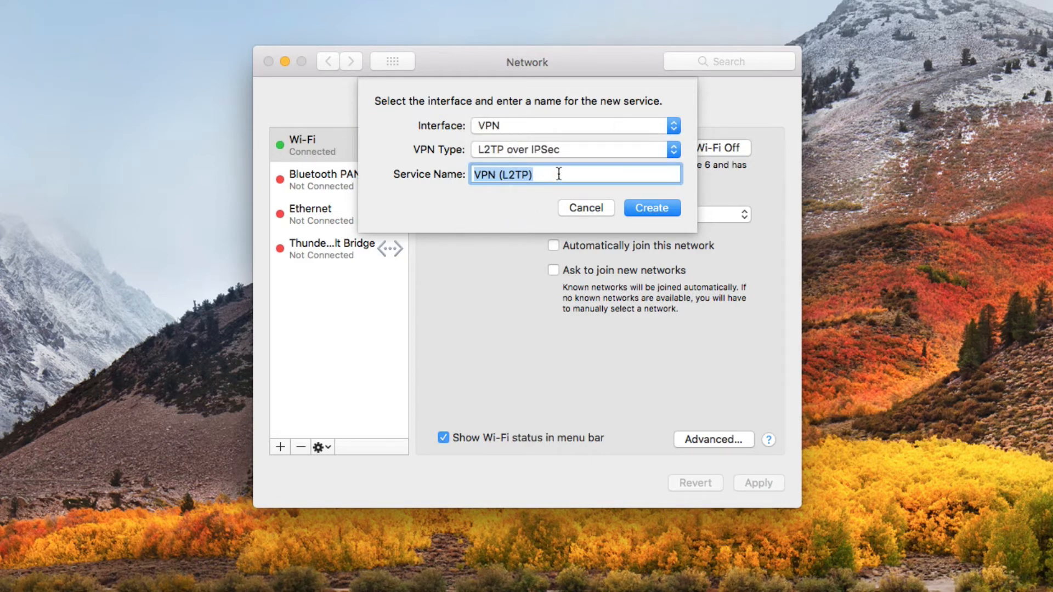
pyautogui.write('T')
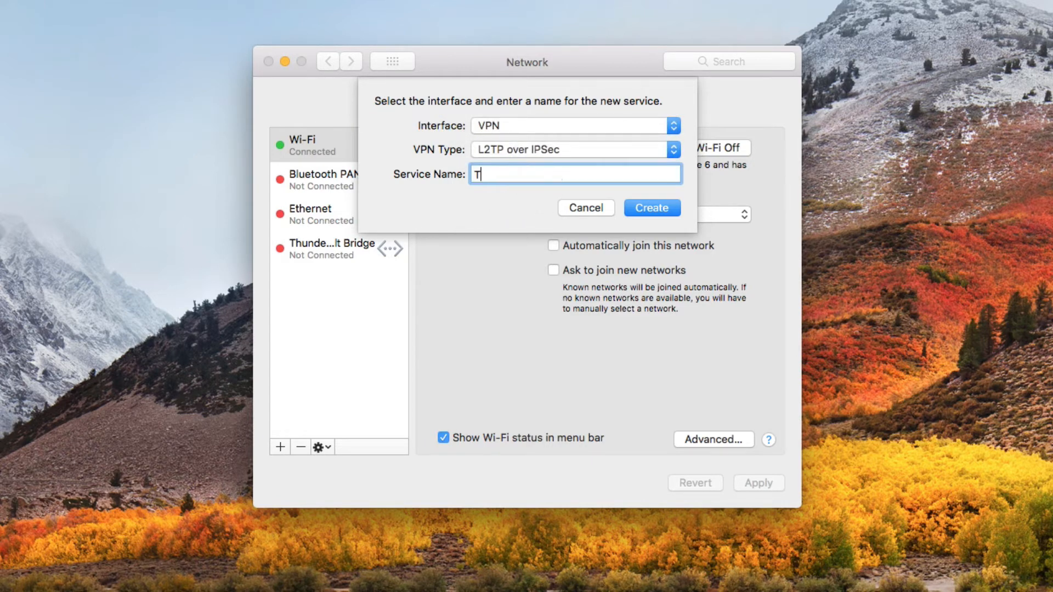
pyautogui.write('est VPN')
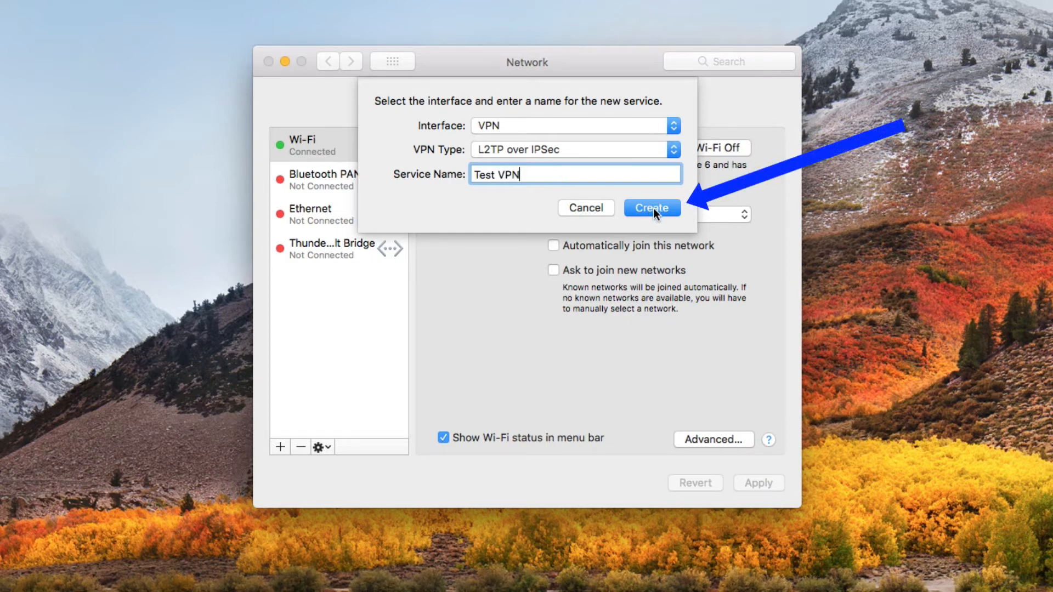
pyautogui.click(650, 207)
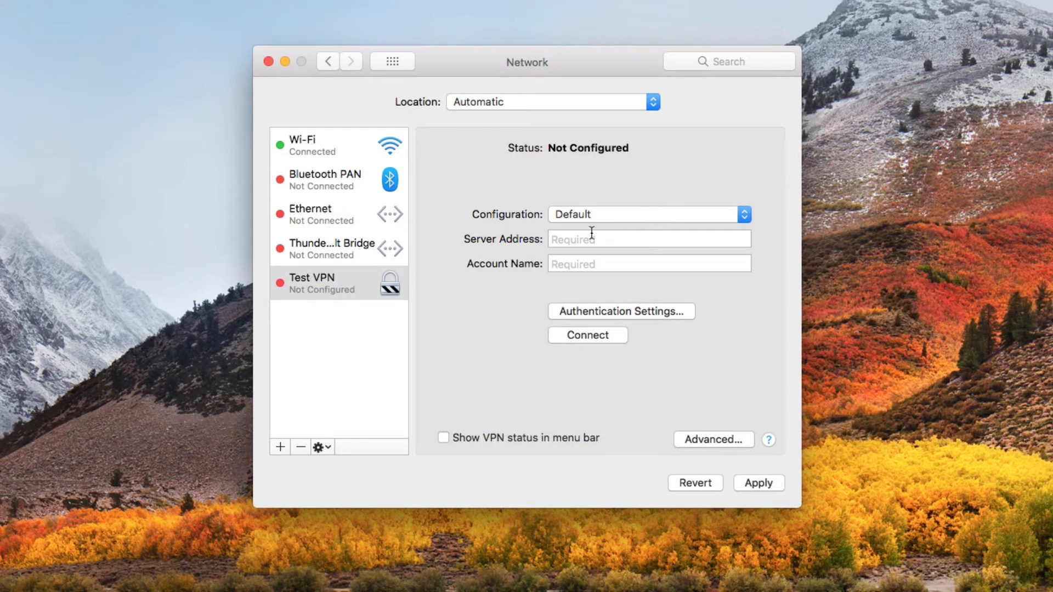
# - Fill in the Test VPN server address and set the account name to 'tony'
pyautogui.click(648, 239)
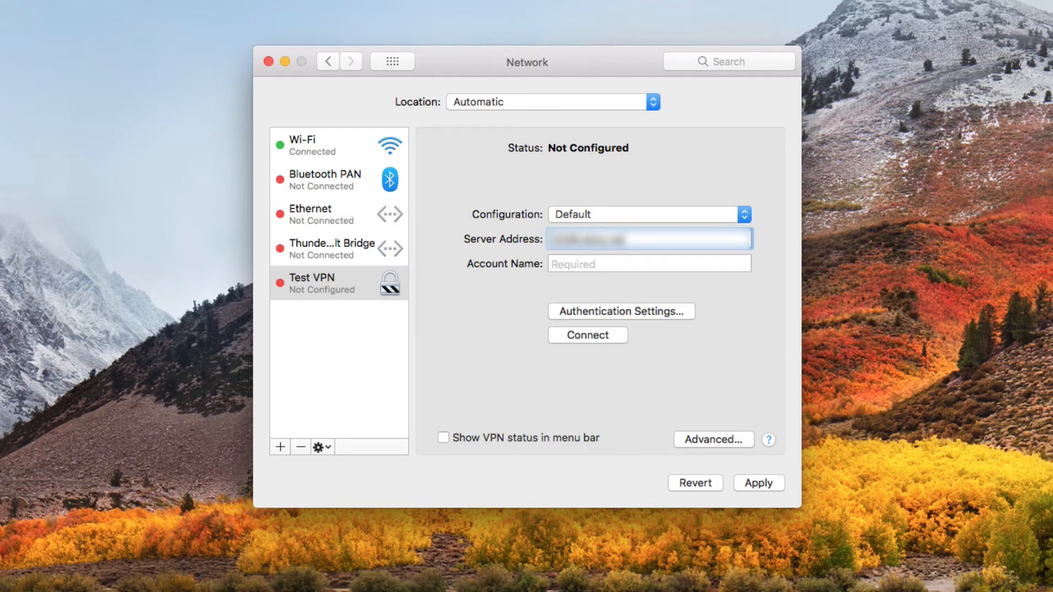
pyautogui.click(648, 263)
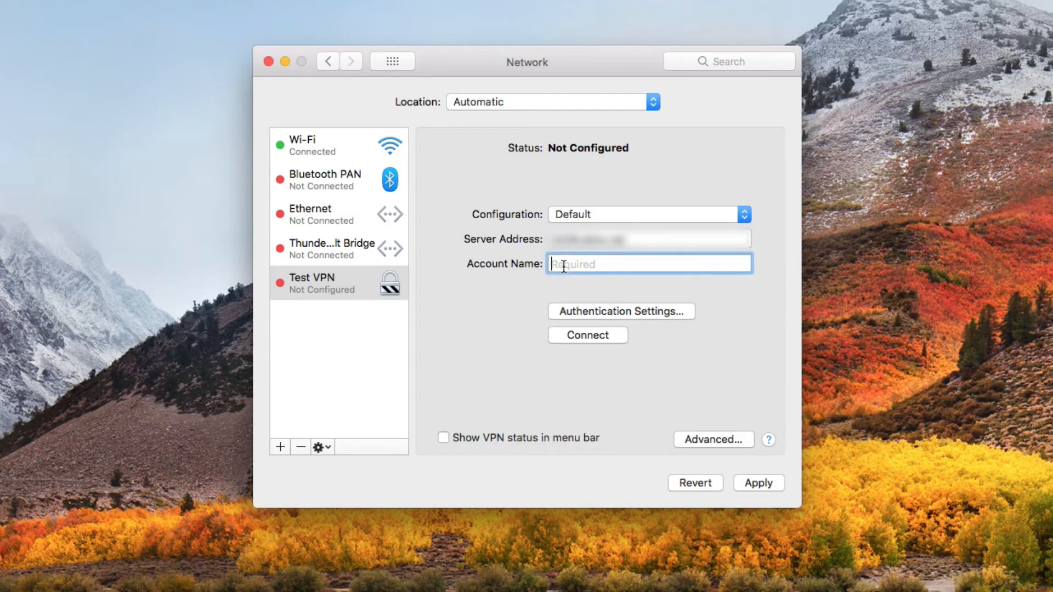
pyautogui.write('tony')
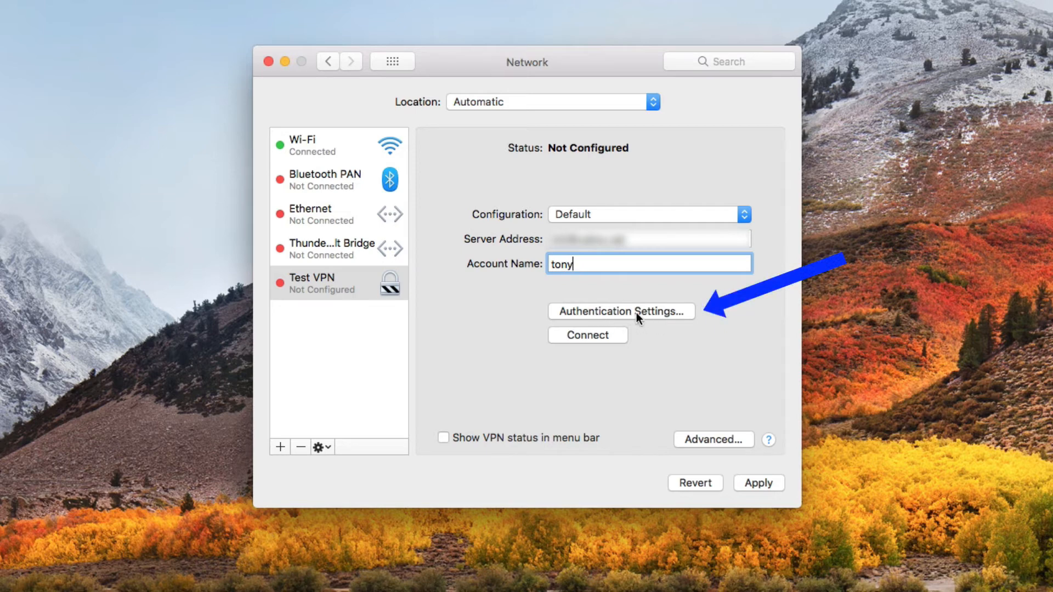
# - Enter the password and shared secret in Authentication Settings and confirm
pyautogui.click(619, 311)
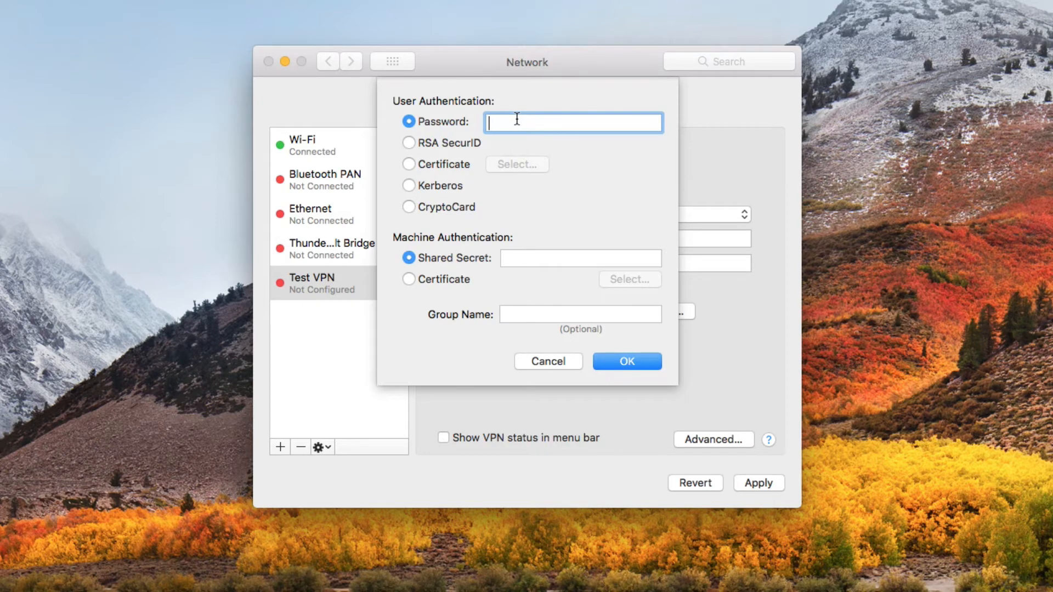
pyautogui.write('••••')
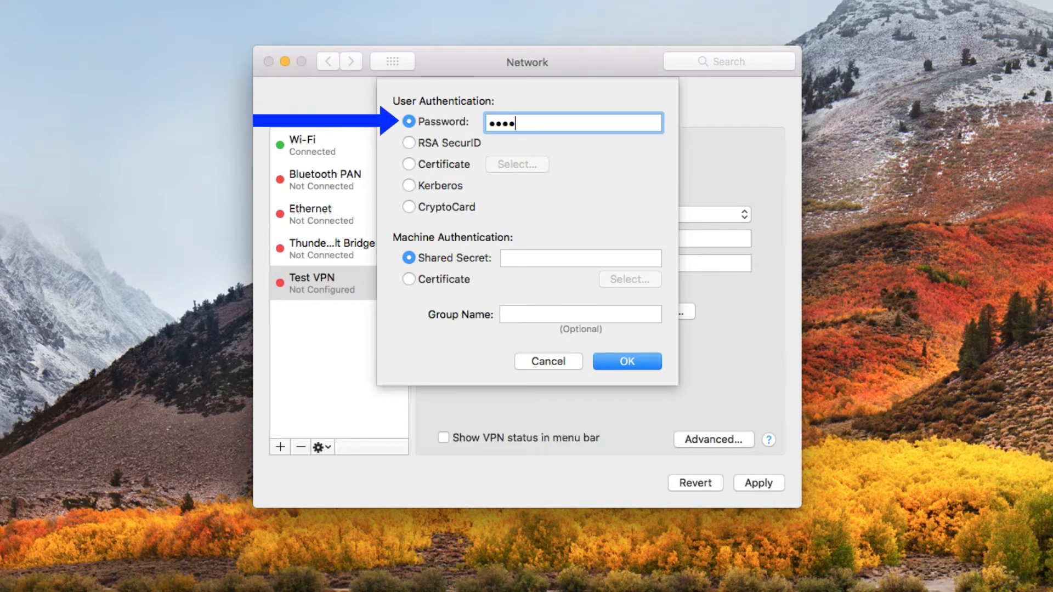
pyautogui.write('•••')
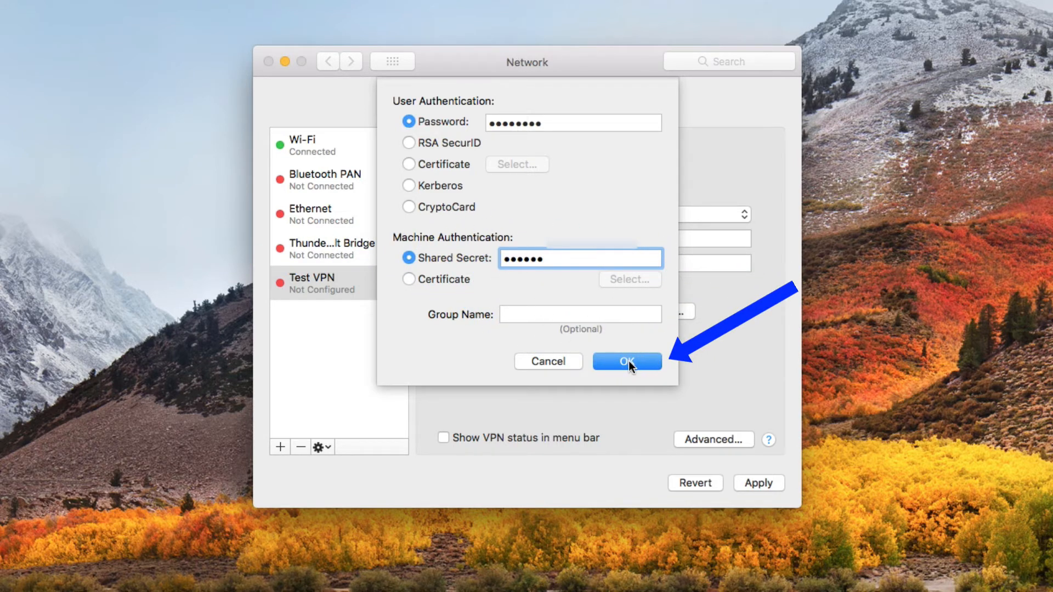
pyautogui.click(627, 361)
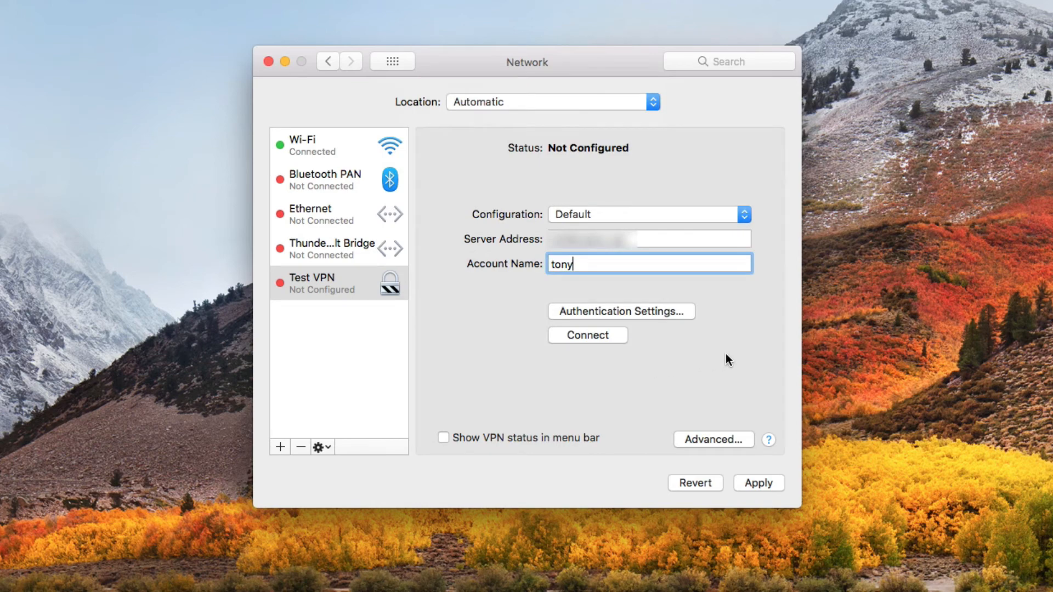
# - Apply the Test VPN configuration and connect to the VPN
pyautogui.click(758, 482)
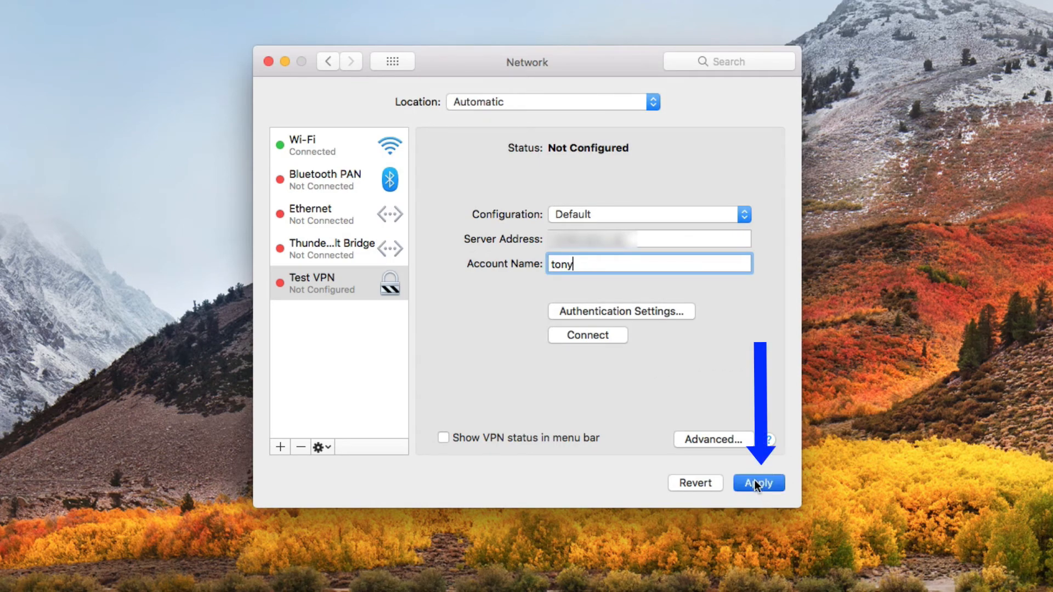
pyautogui.click(758, 483)
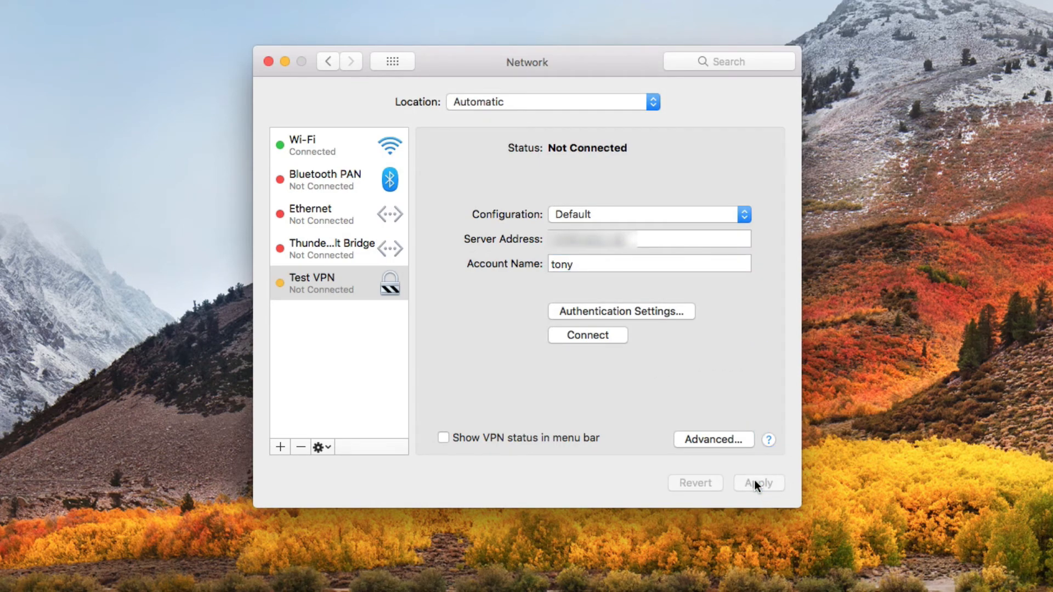
pyautogui.click(757, 483)
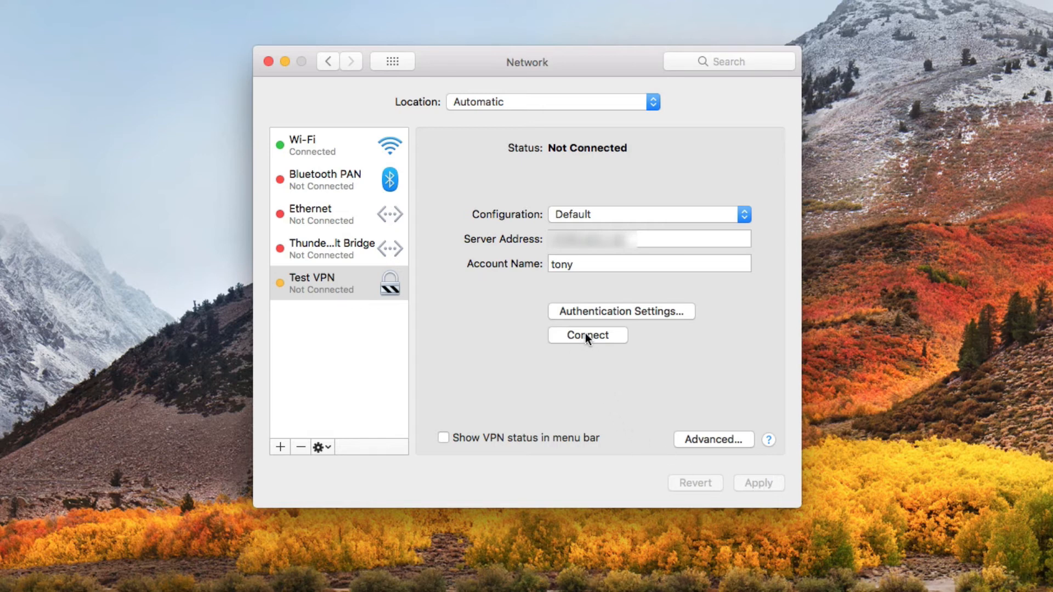
pyautogui.moveTo(299, 306)
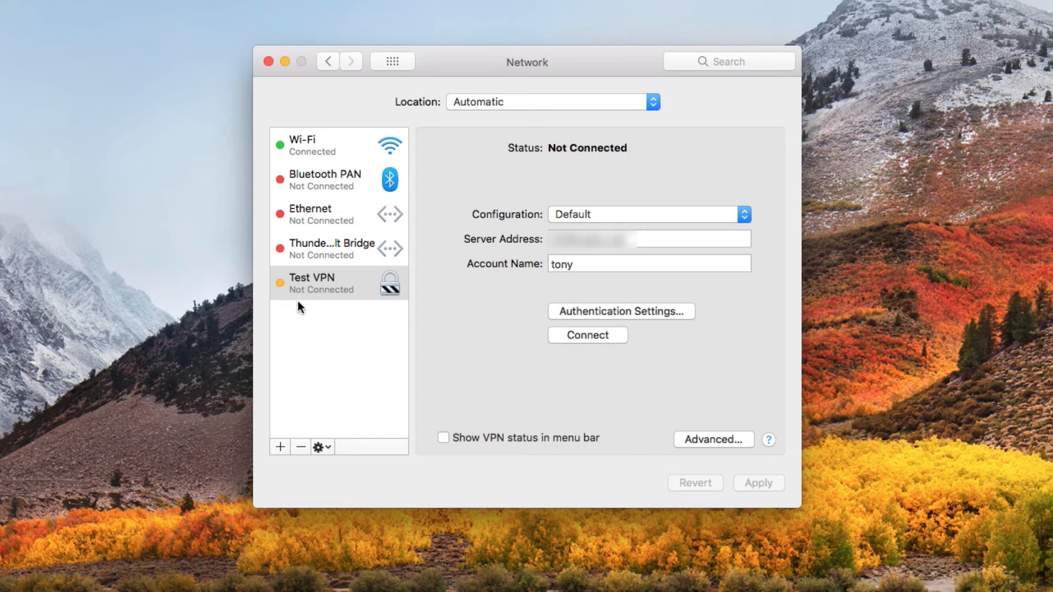
pyautogui.moveTo(293, 303)
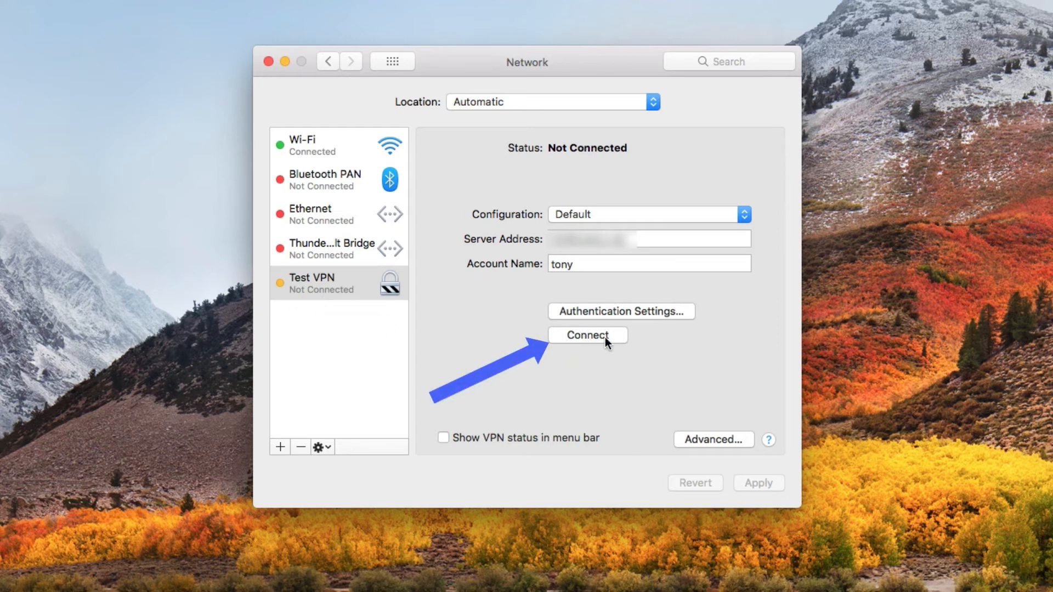
pyautogui.click(586, 335)
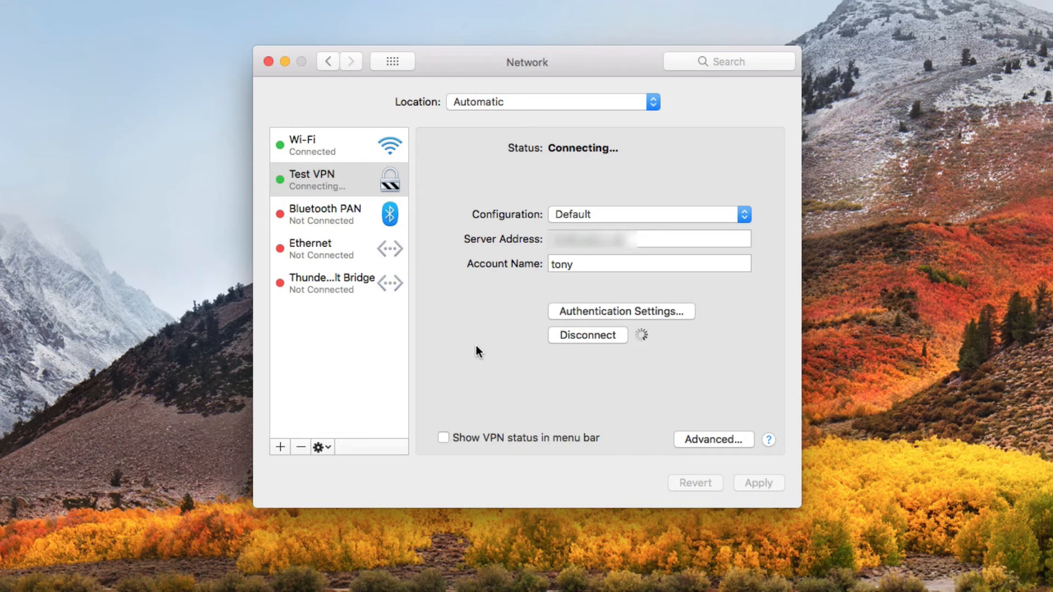